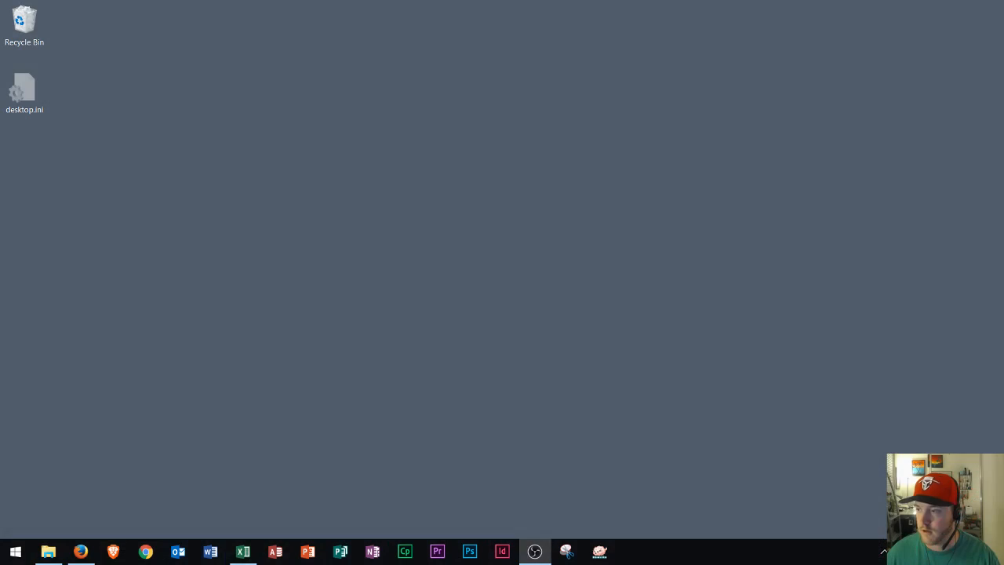
pyautogui.moveTo(847, 265)
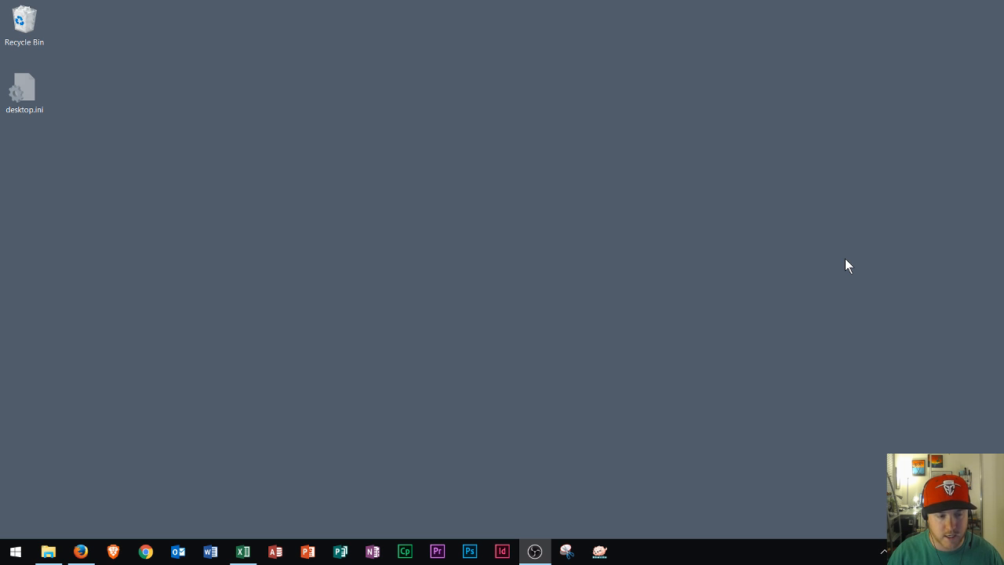
# Launch Access 2016 from a Start-menu search for "acc".
pyautogui.click(15, 552)
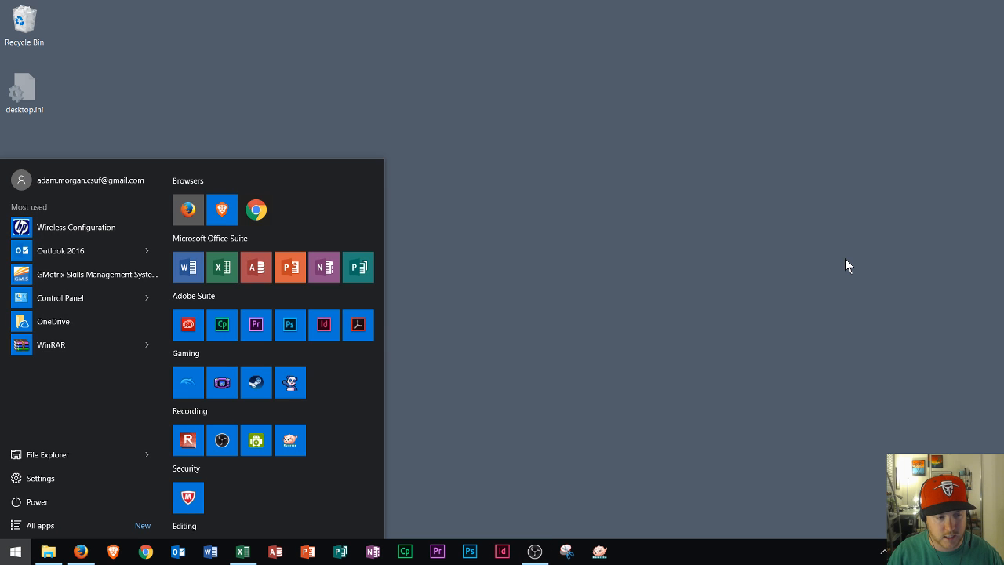
pyautogui.write('access')
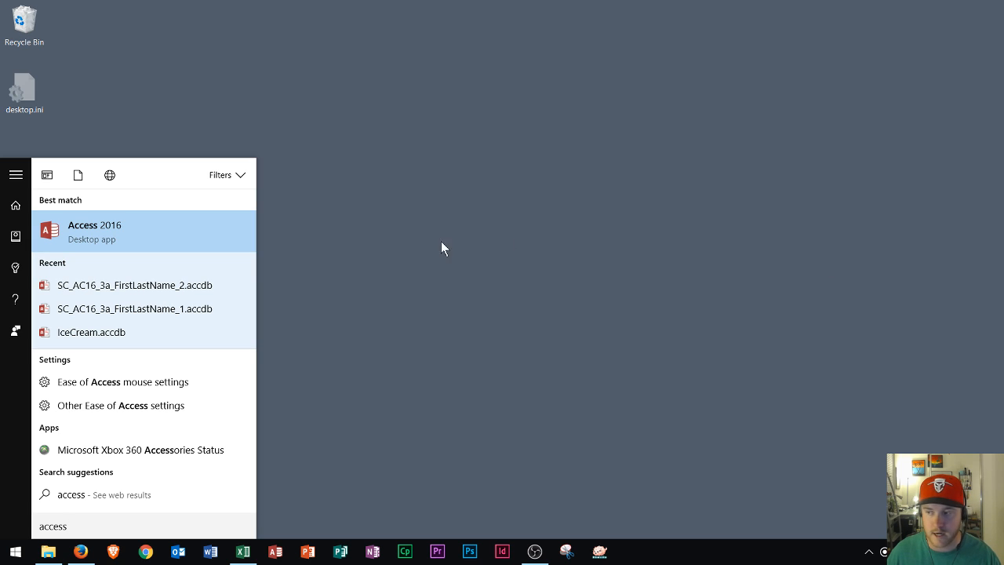
pyautogui.click(442, 248)
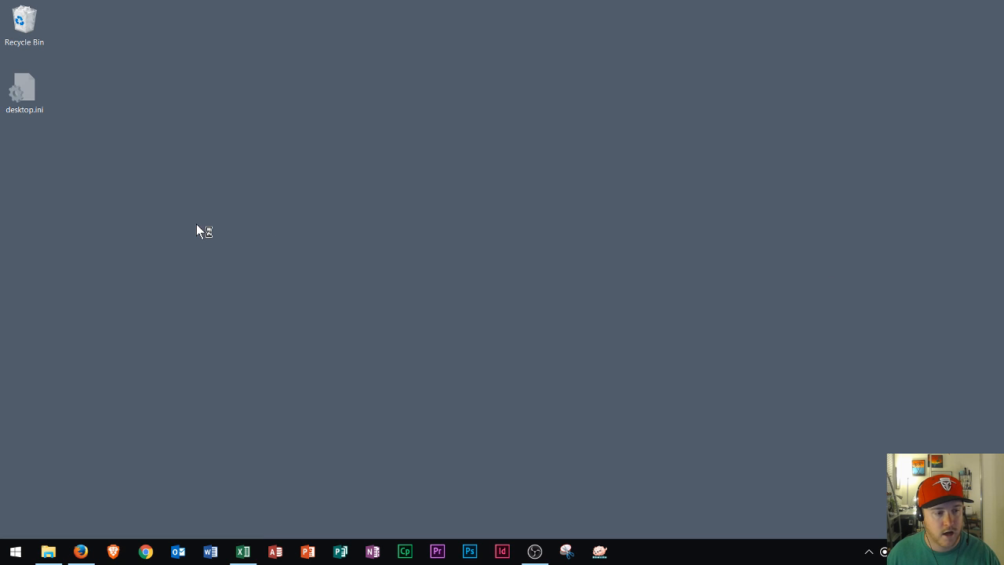
# Wait on the Access start screen listing recent databases and templates.
pyautogui.click(274, 552)
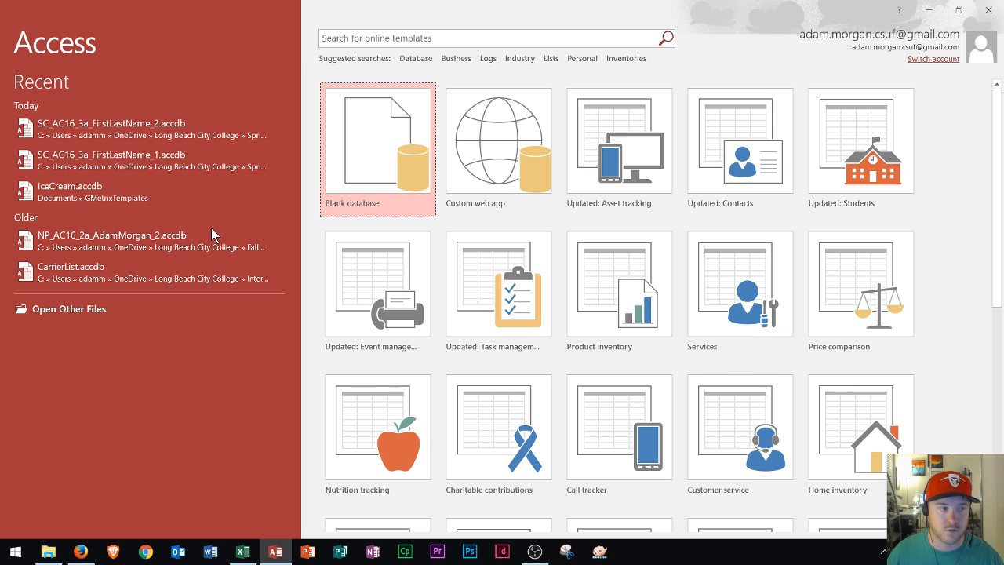
pyautogui.moveTo(290, 342)
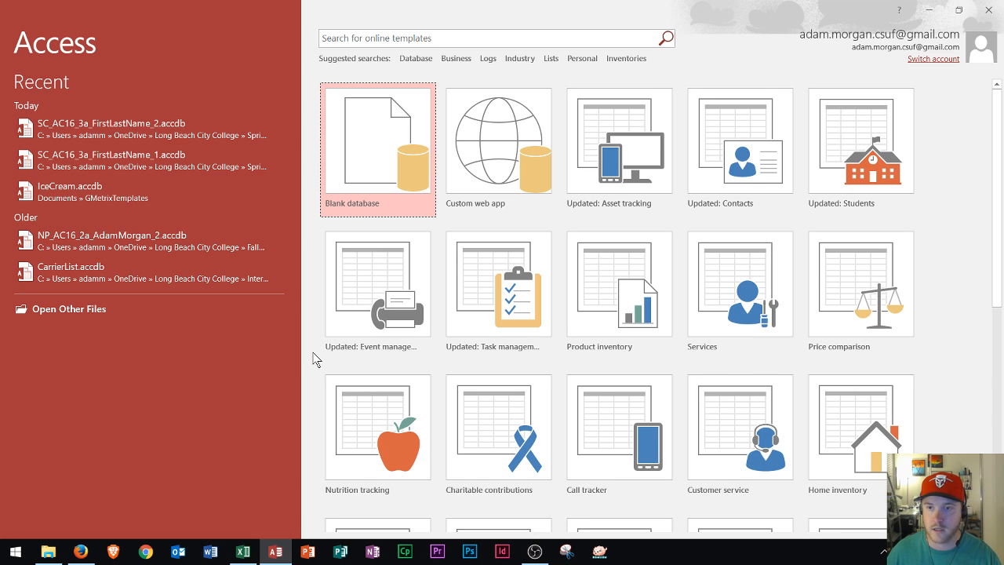
pyautogui.moveTo(197, 191)
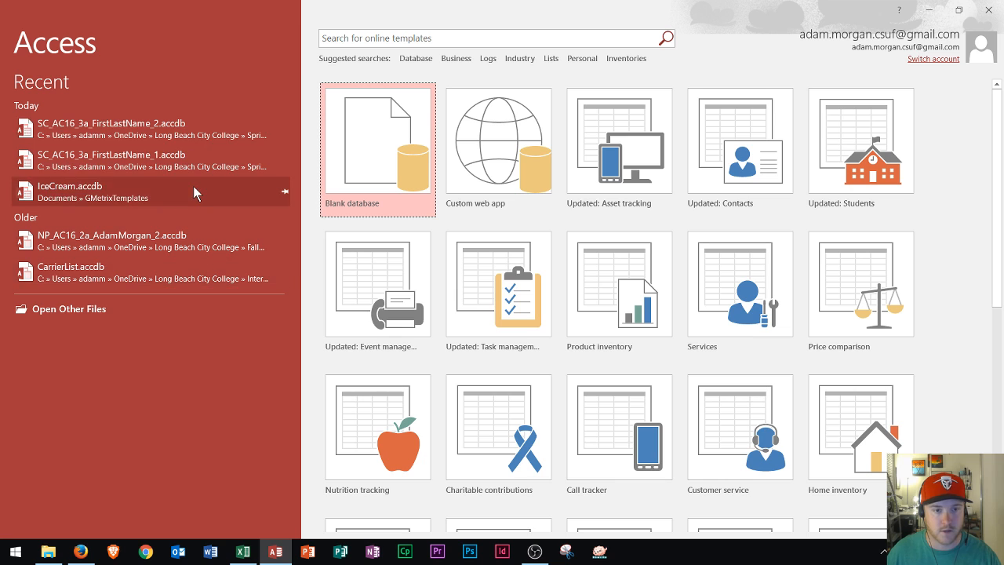
pyautogui.moveTo(866, 50)
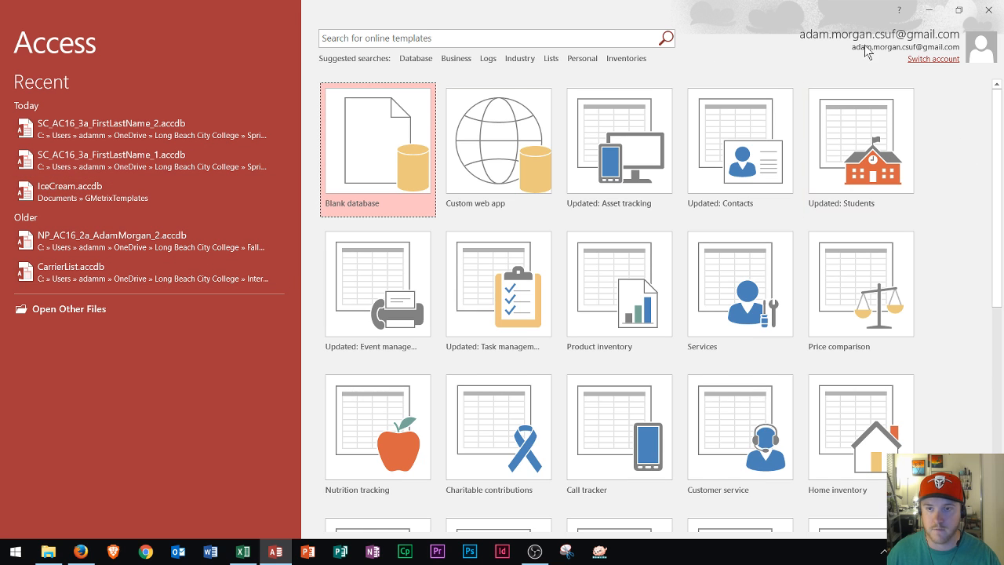
pyautogui.click(496, 37)
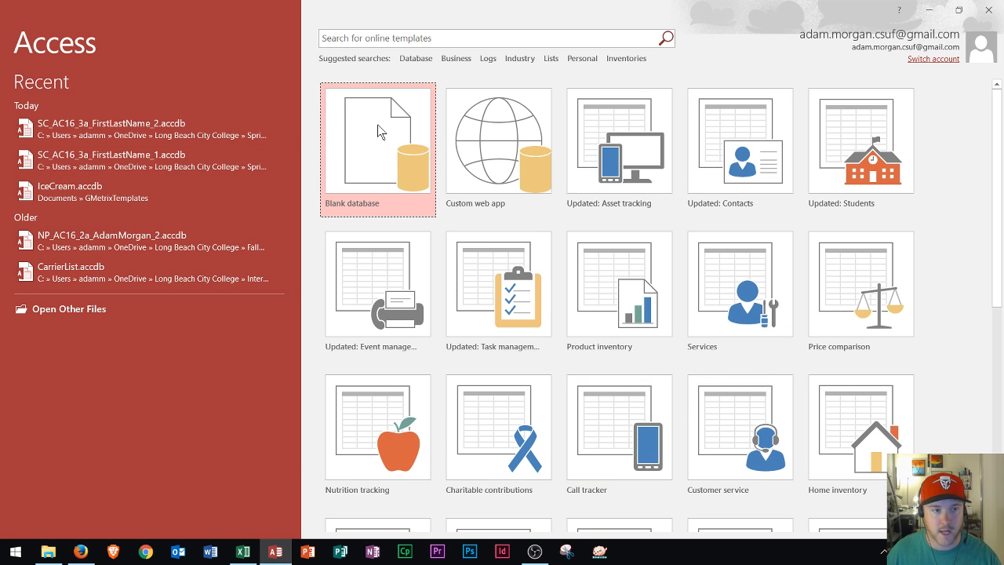
pyautogui.moveTo(384, 128)
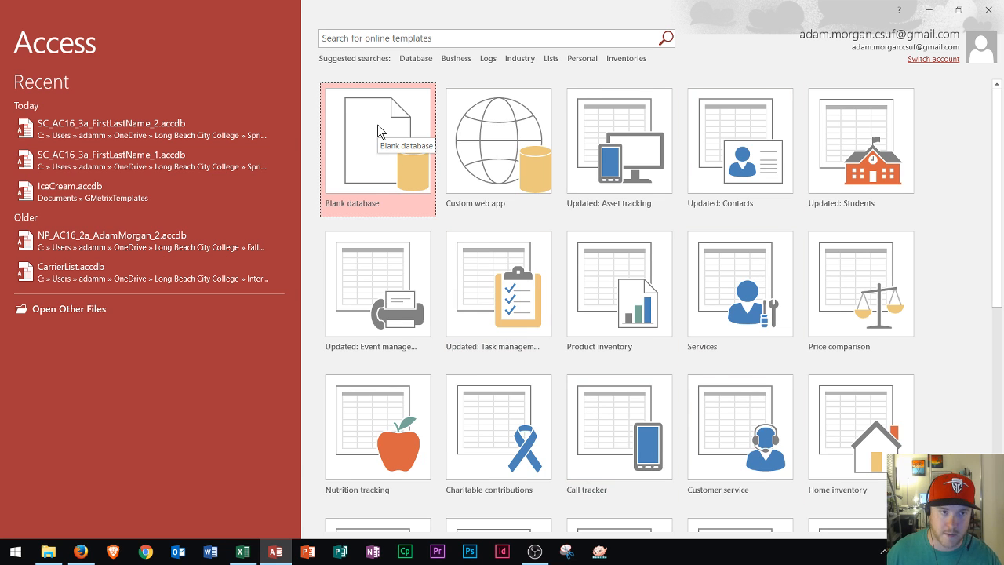
# Create a new blank database Sample.accdb on the Desktop, opening empty Table1.
pyautogui.click(376, 141)
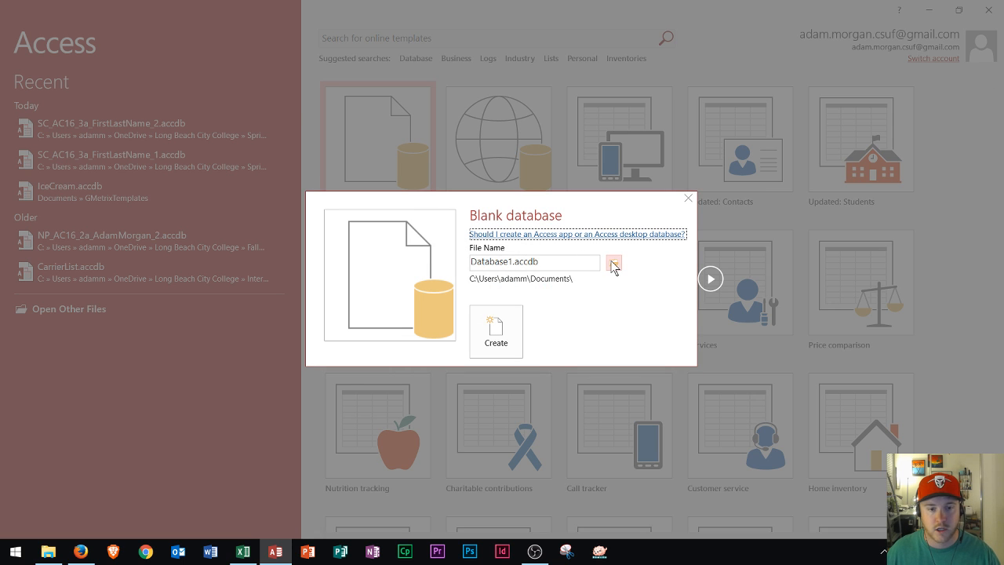
pyautogui.click(613, 262)
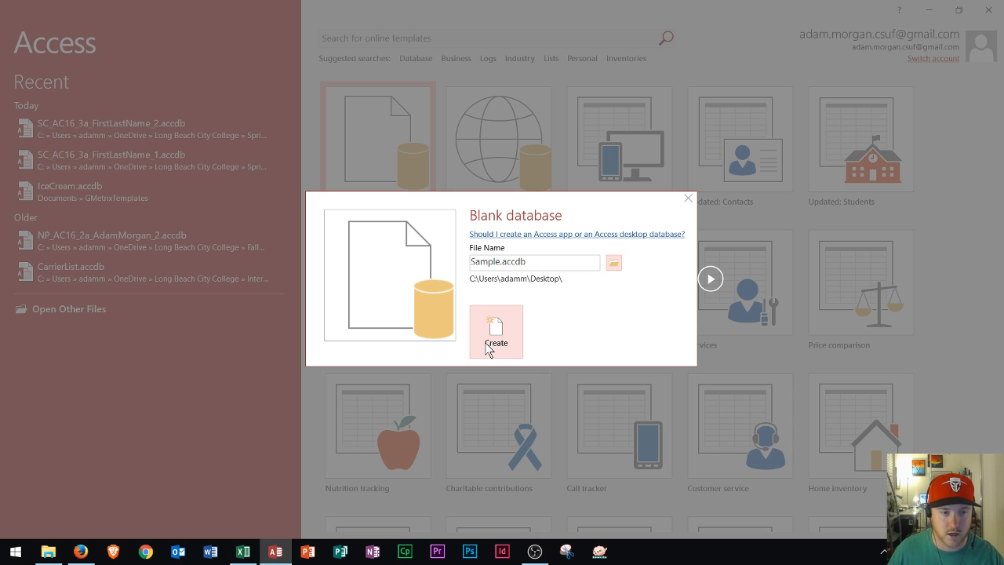
pyautogui.click(496, 331)
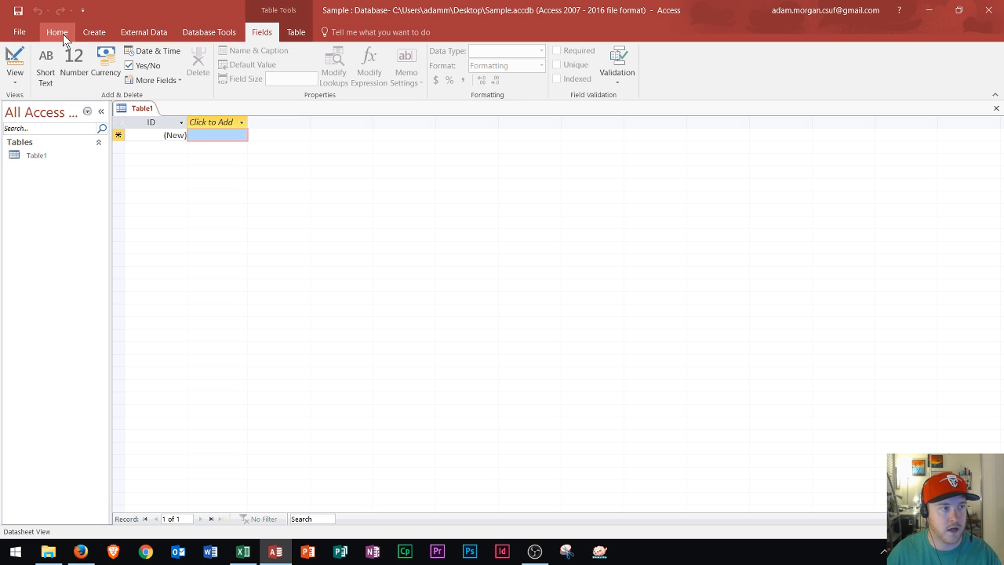
pyautogui.click(56, 32)
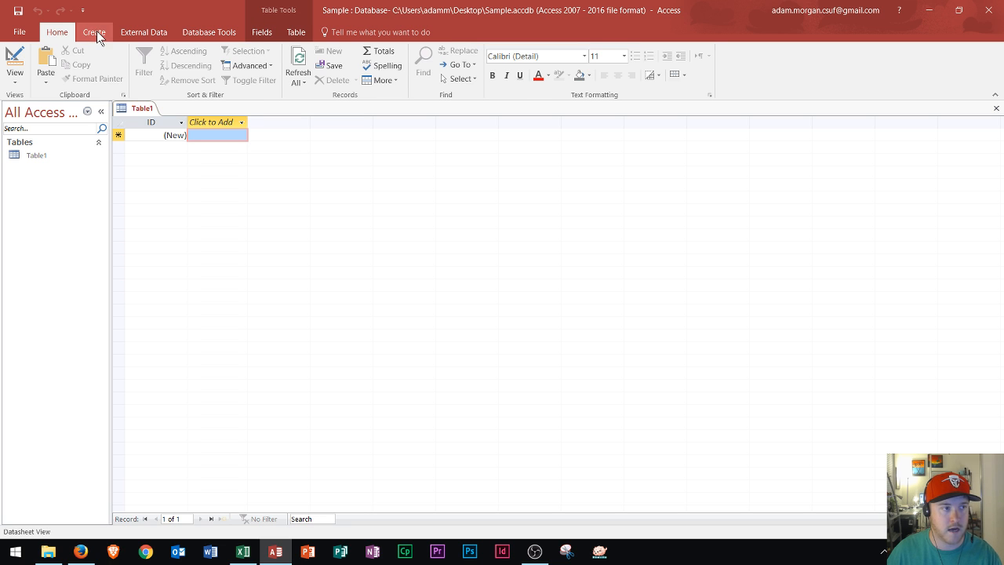
pyautogui.click(144, 31)
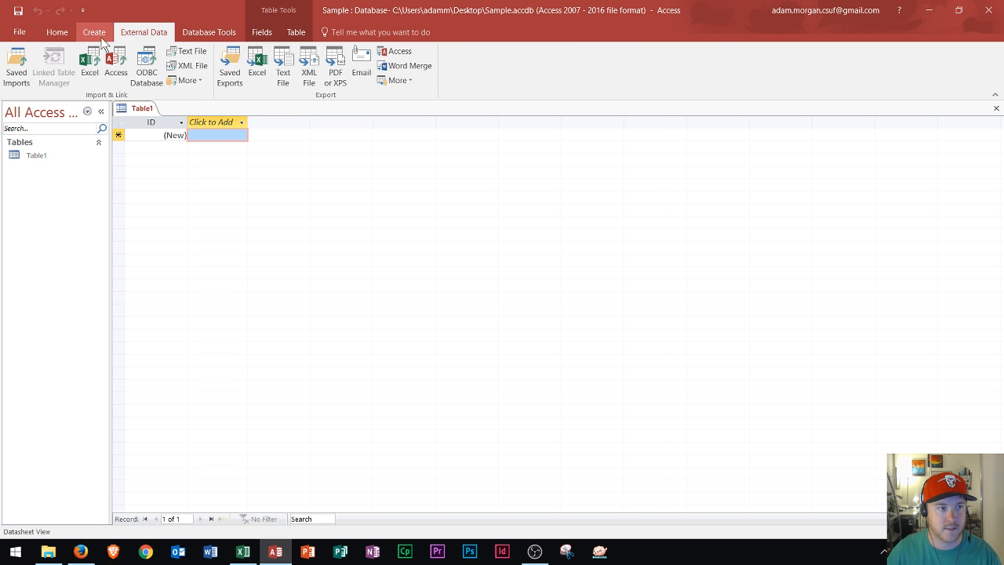
pyautogui.moveTo(145, 31)
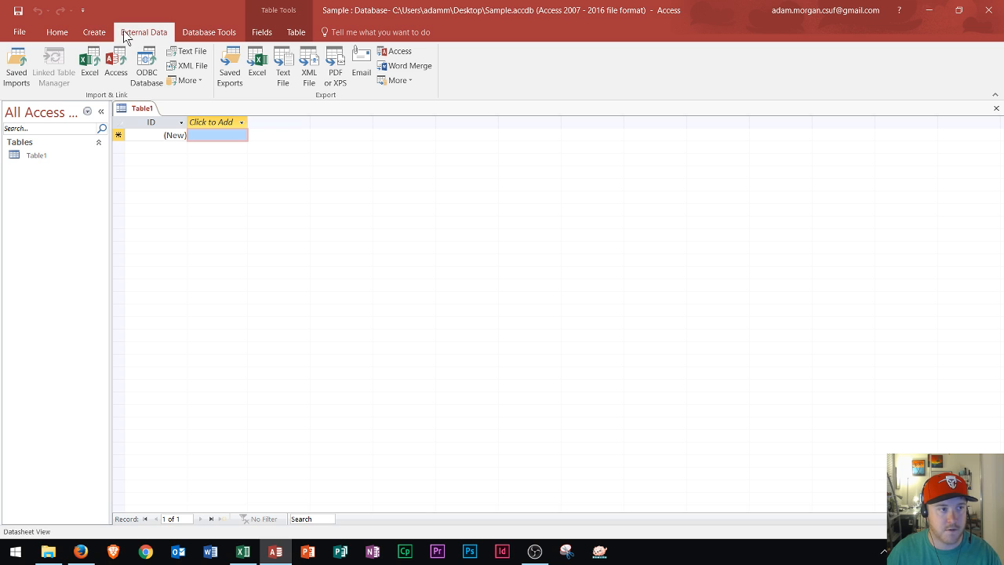
pyautogui.click(209, 32)
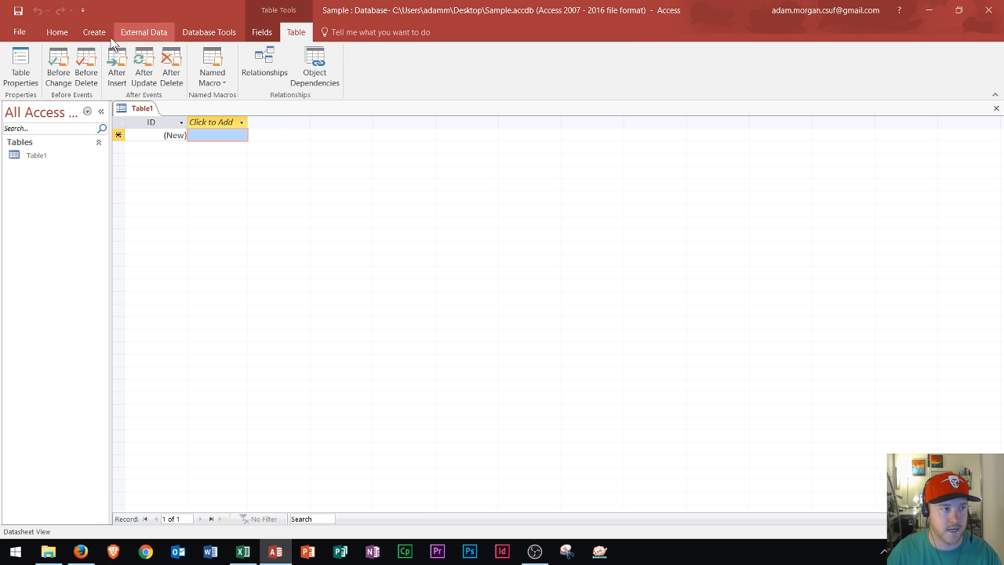
pyautogui.click(56, 32)
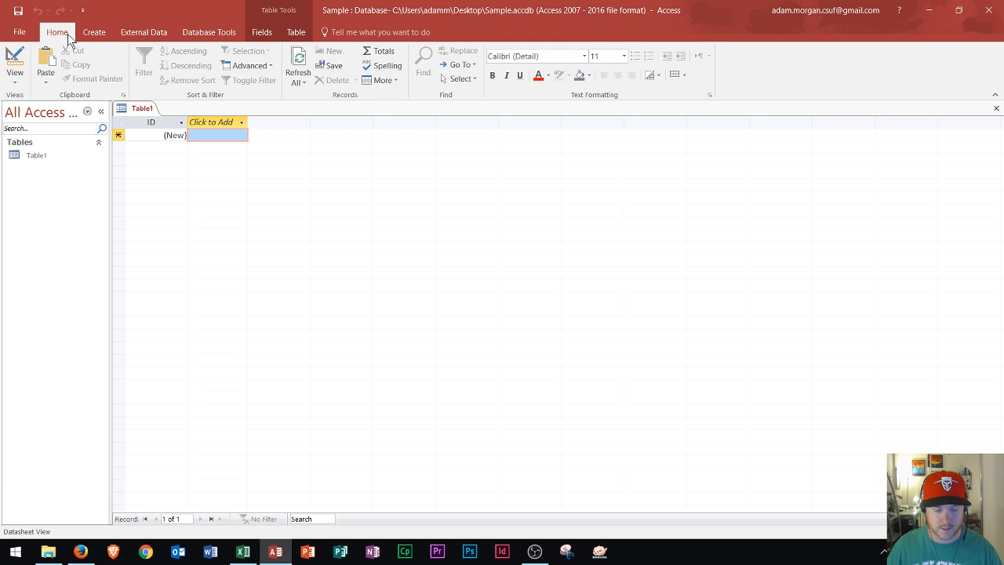
pyautogui.moveTo(28, 38)
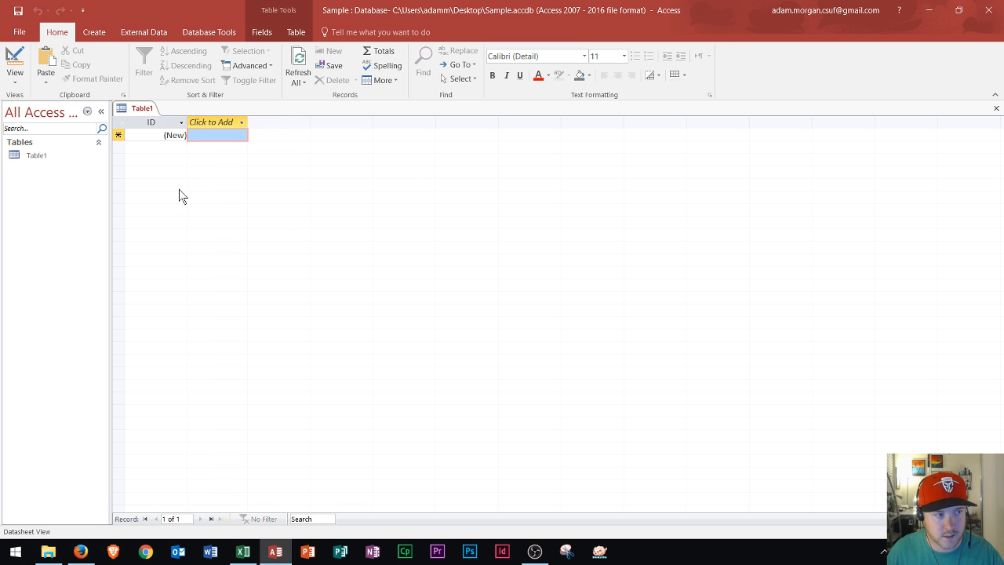
pyautogui.moveTo(43, 191)
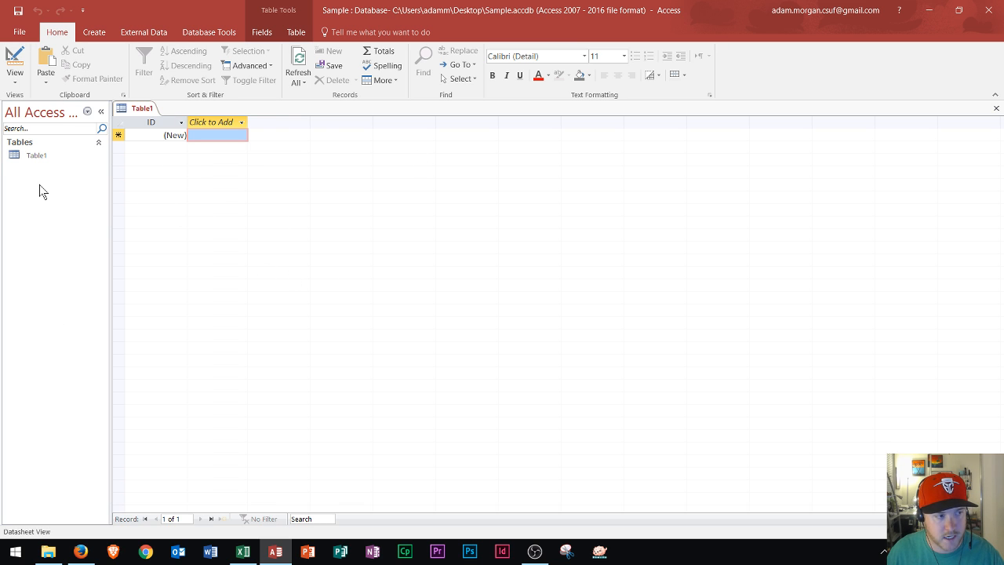
pyautogui.moveTo(37, 155)
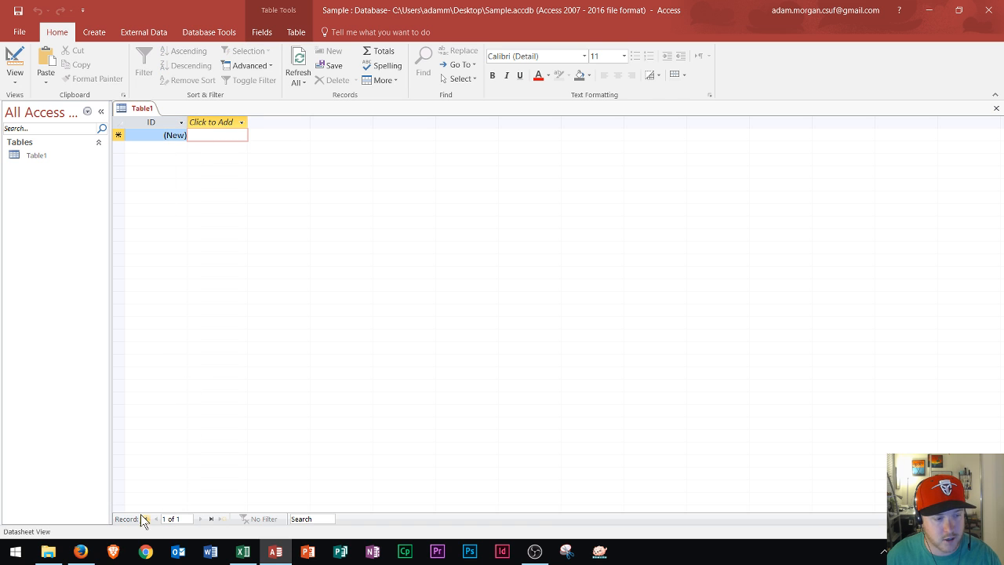
pyautogui.moveTo(157, 514)
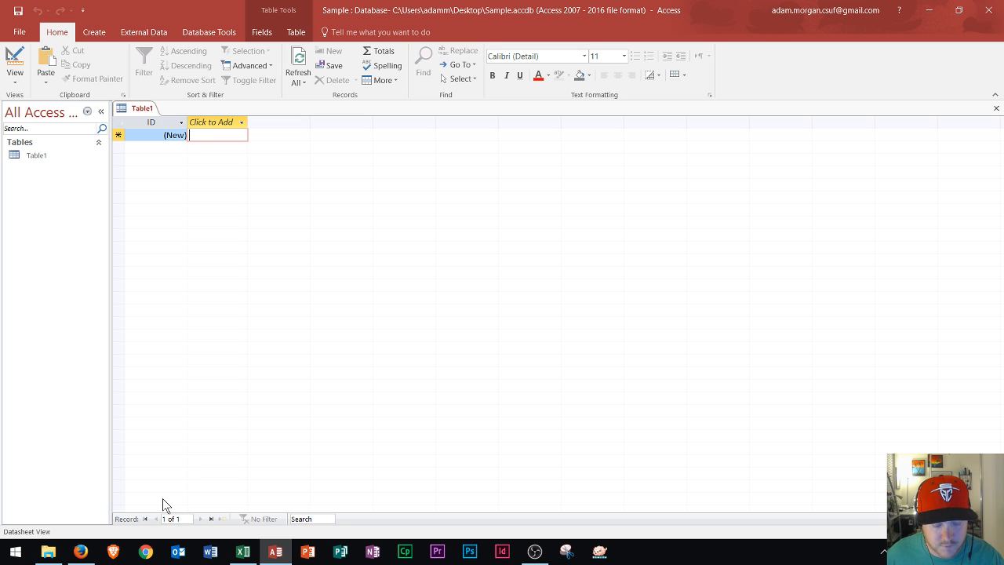
pyautogui.moveTo(113, 128)
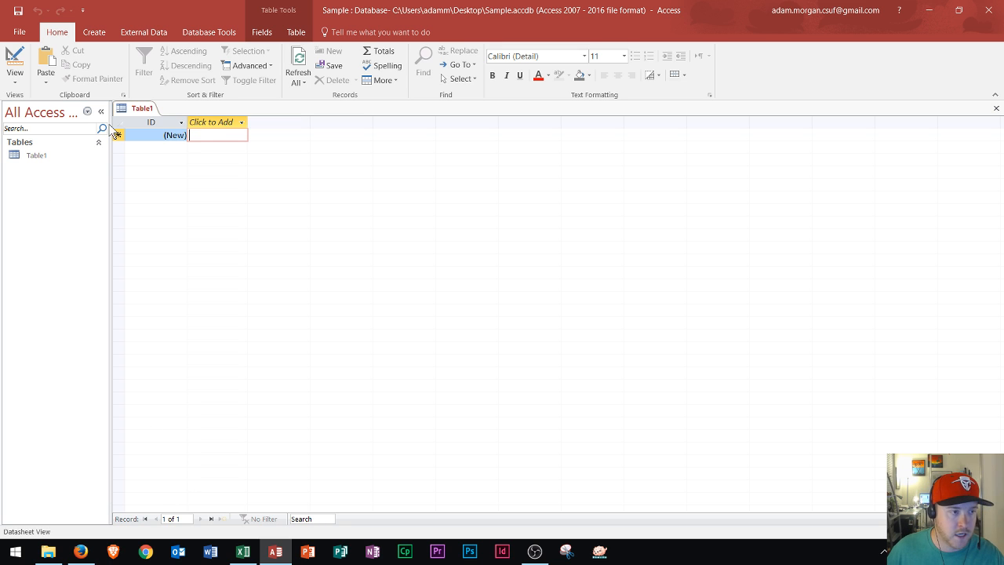
# Add a Currency field after ID in Table1 and begin naming it DollarAmou.
pyautogui.click(212, 122)
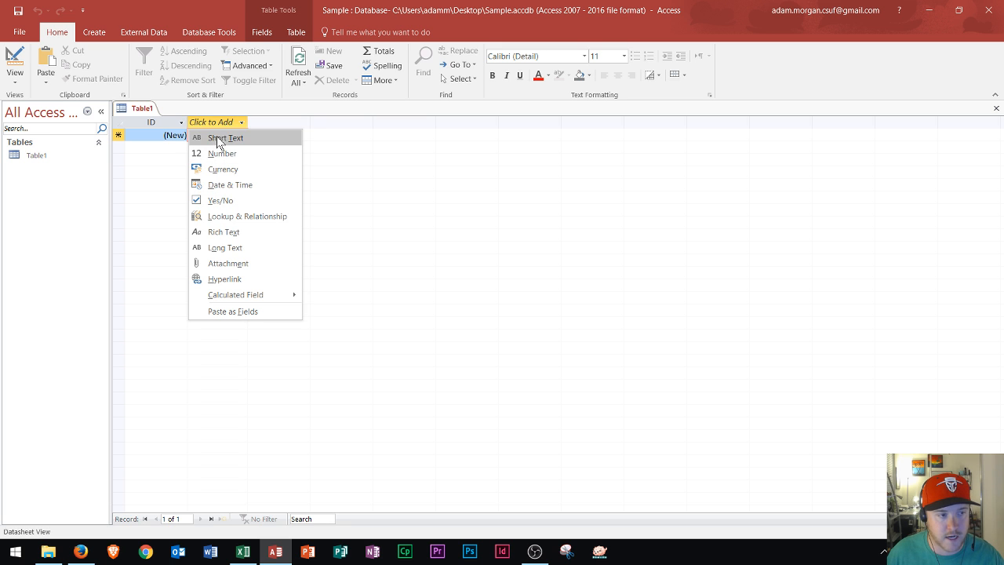
pyautogui.moveTo(245, 248)
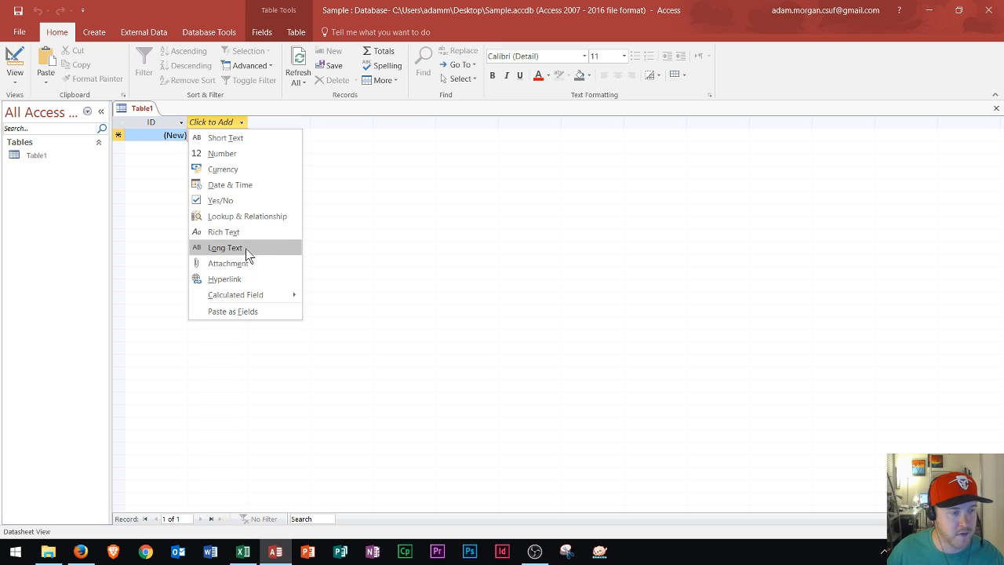
pyautogui.moveTo(245, 185)
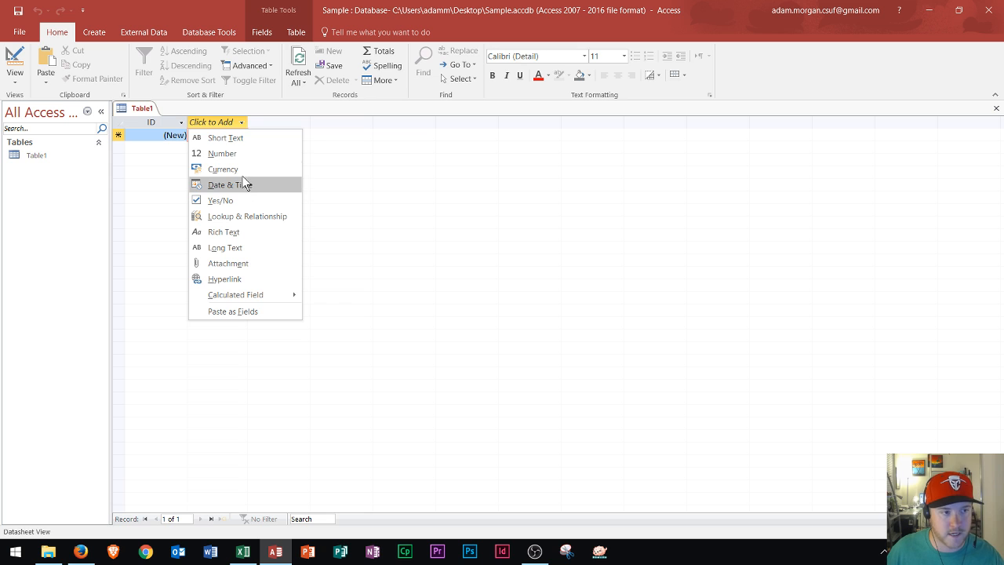
pyautogui.moveTo(235, 251)
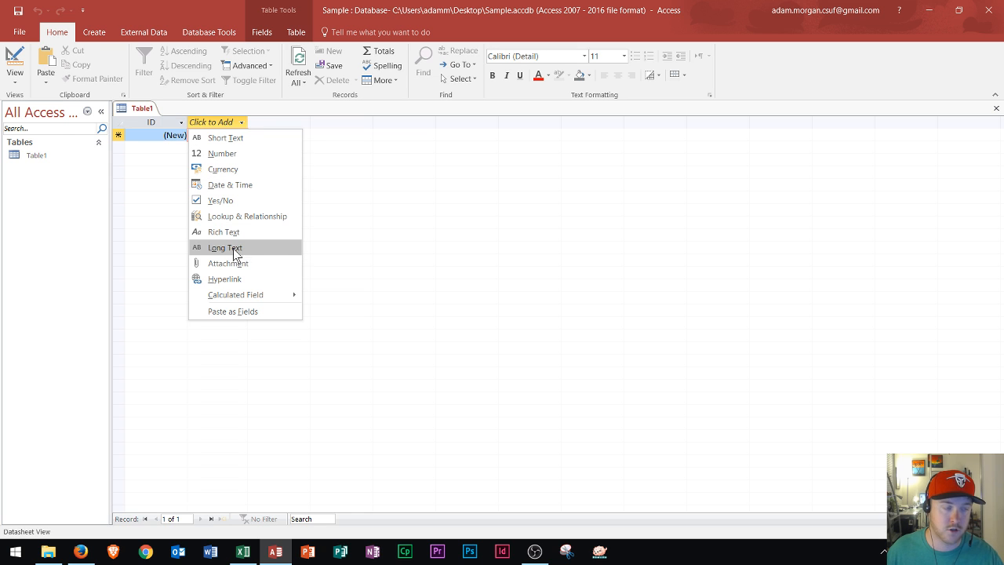
pyautogui.moveTo(227, 169)
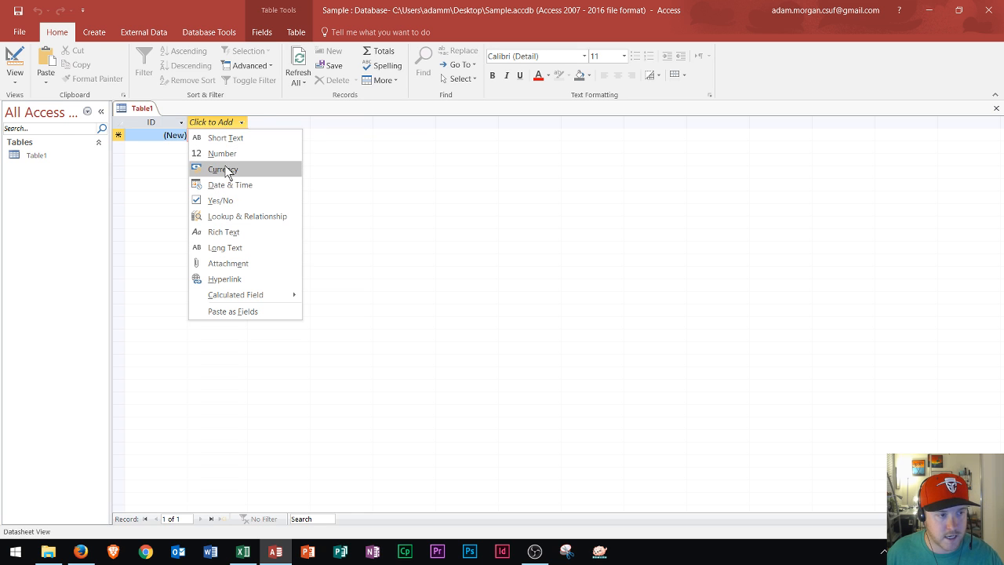
pyautogui.moveTo(229, 185)
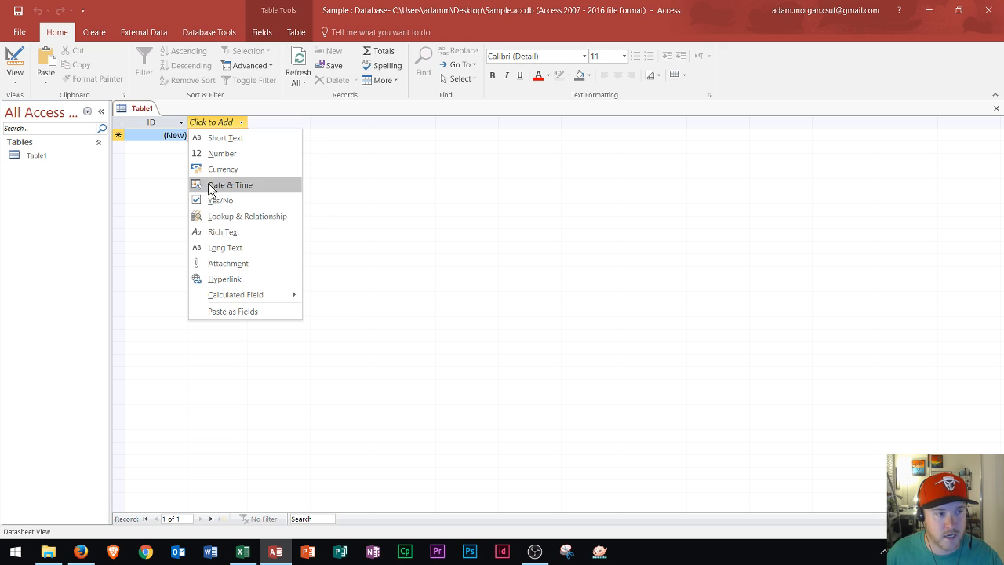
pyautogui.click(222, 169)
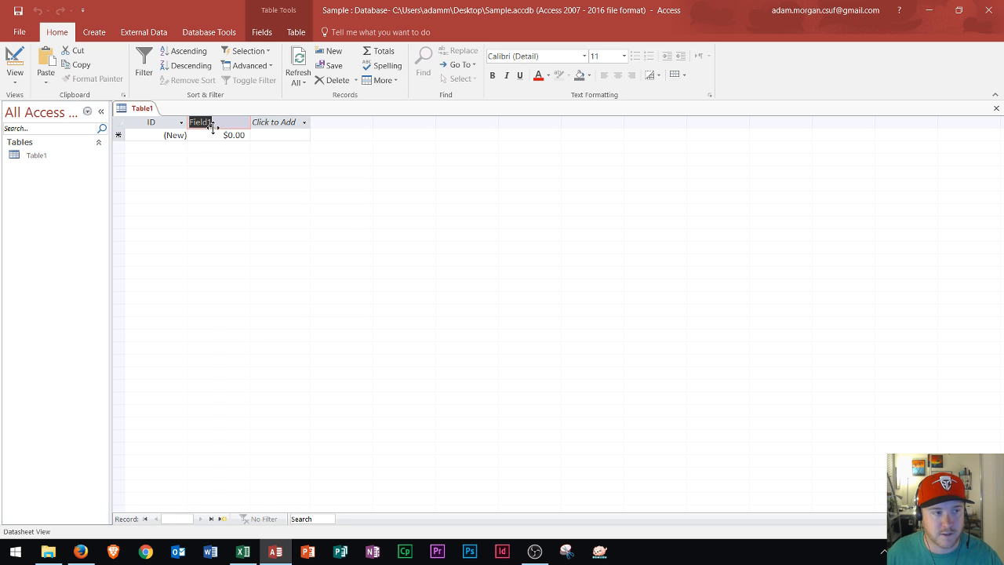
pyautogui.write('Dollar')
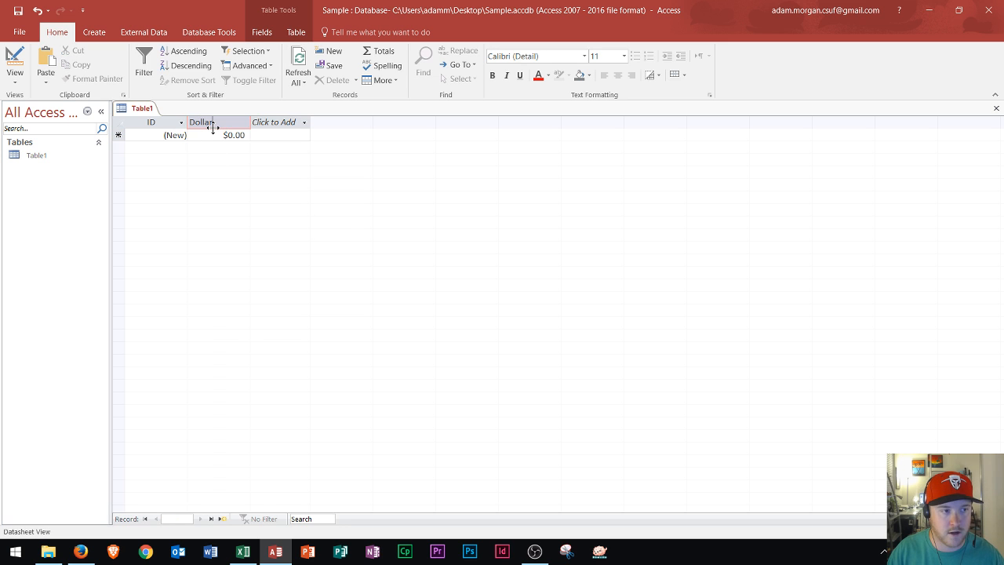
pyautogui.write('Amou')
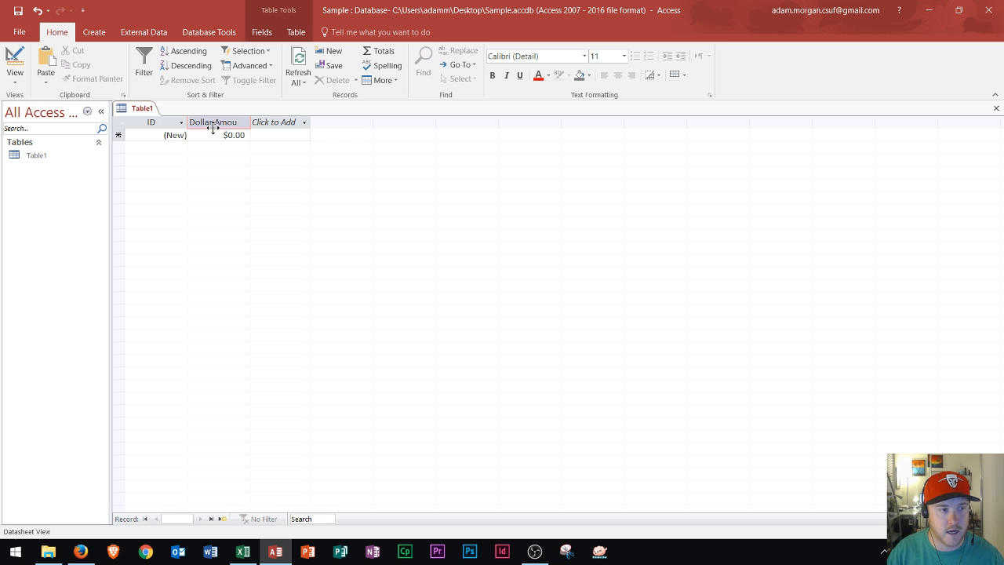
# Commit the currency field name as Dollars and dismiss the data type list.
pyautogui.click(279, 122)
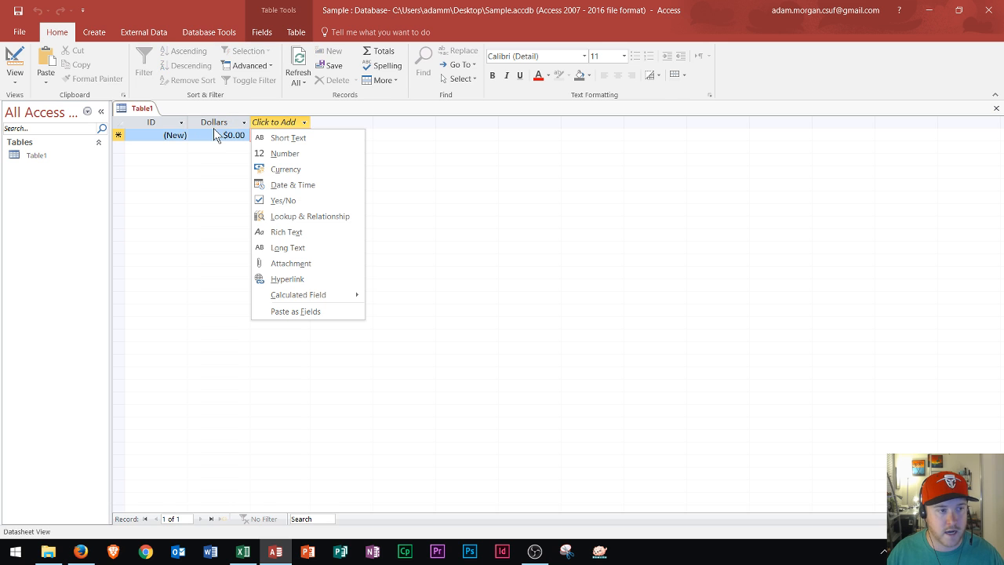
pyautogui.moveTo(288, 138)
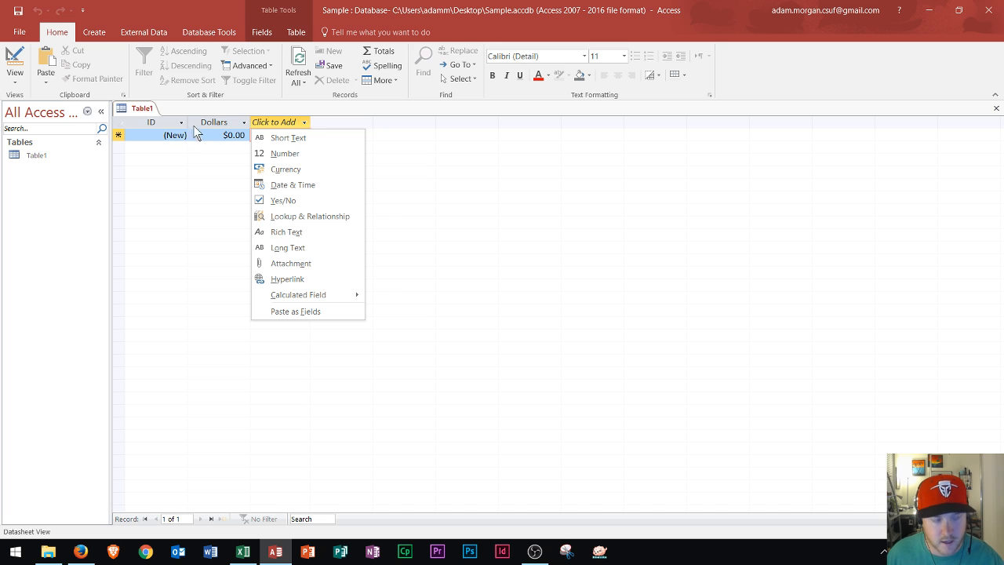
pyautogui.click(288, 138)
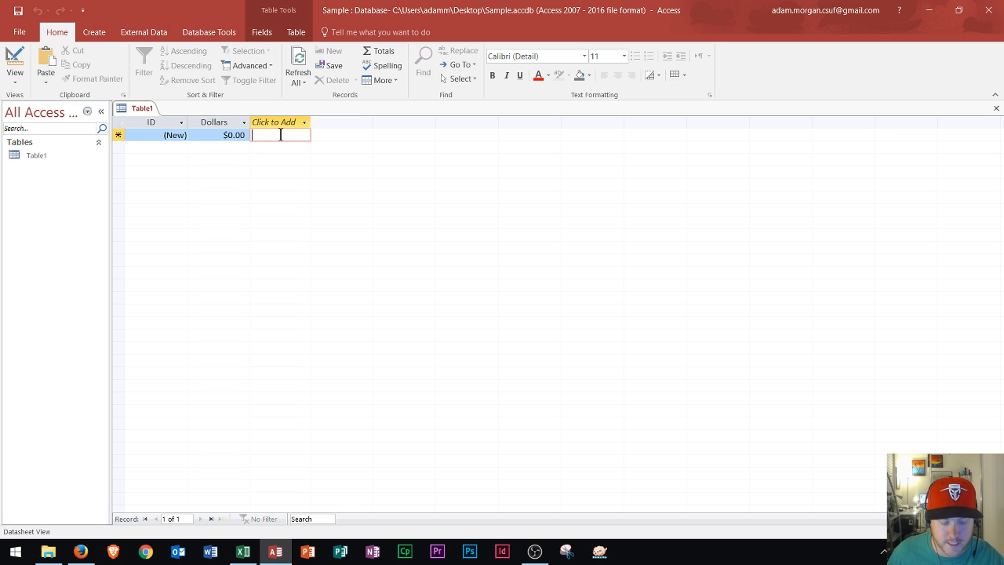
pyautogui.moveTo(526, 248)
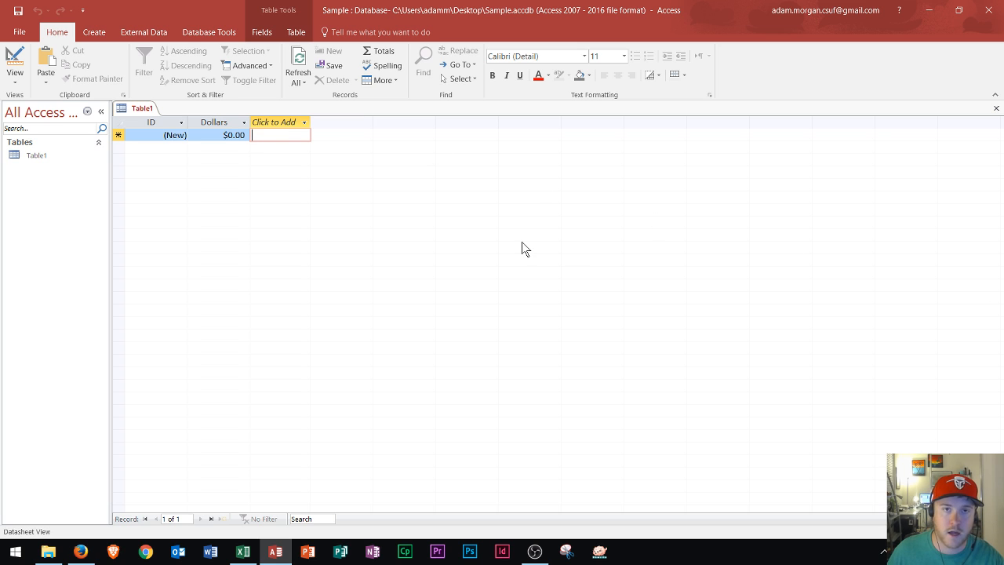